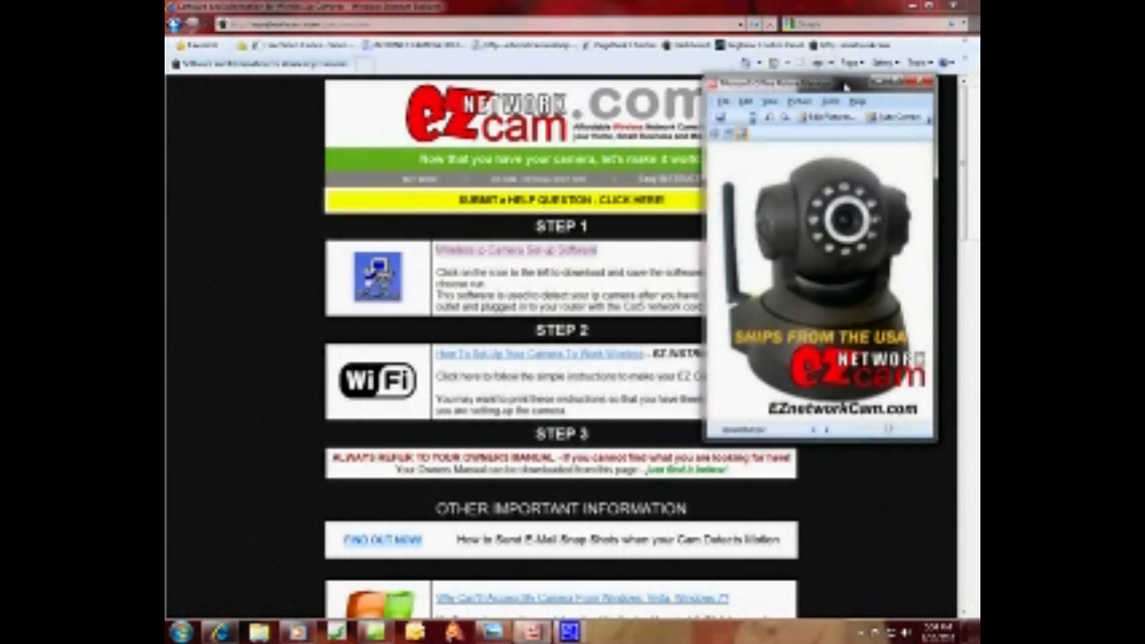
- Dismiss the camera advert and bring up the easy wireless setup instructions document
click(927, 84)
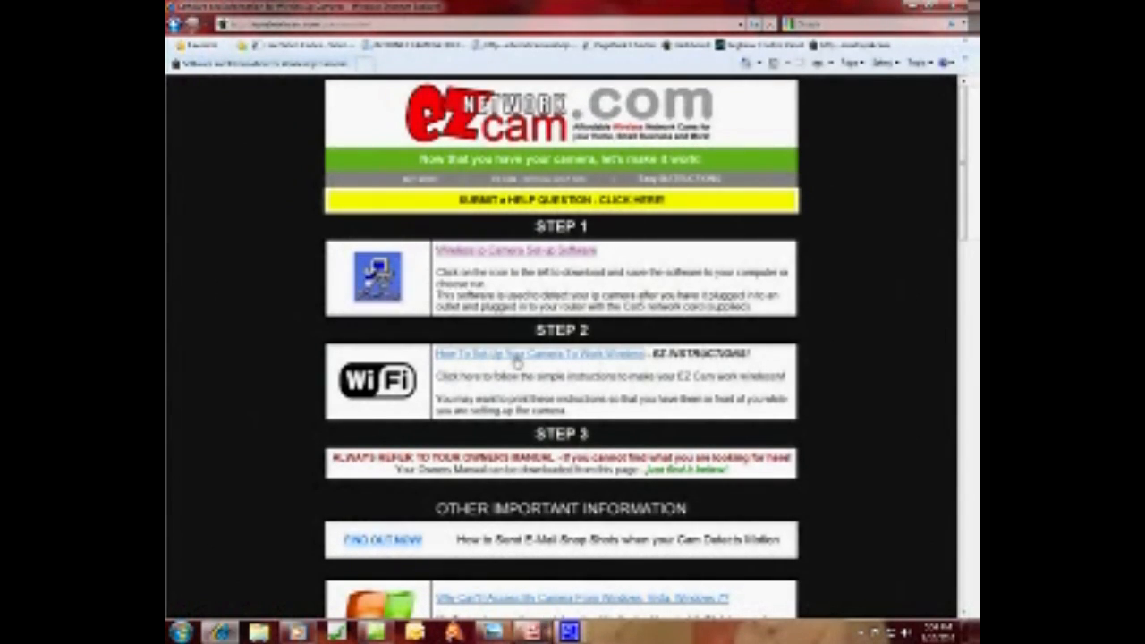
click(545, 354)
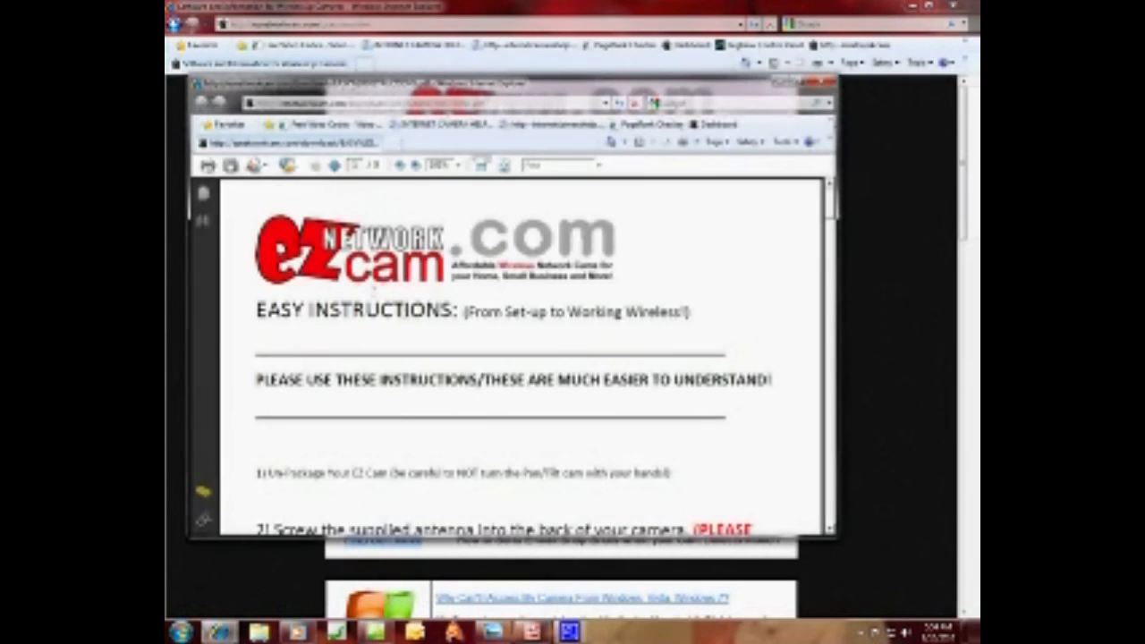
- Scroll down through the wireless setup instructions PDF before returning to the setup steps page
scroll(down, 3)
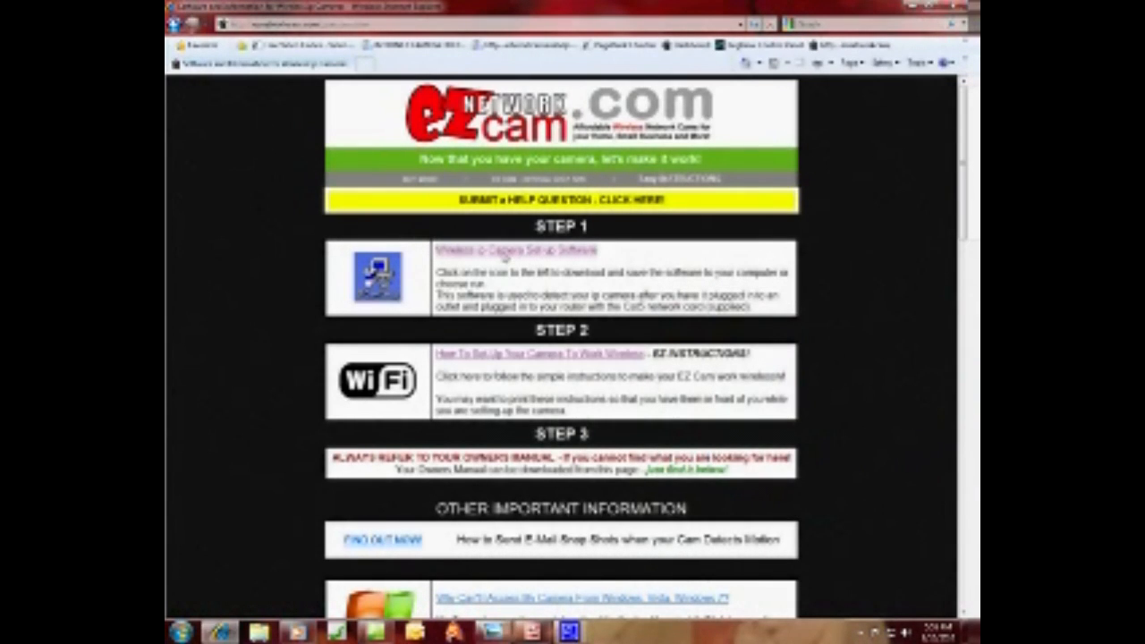
- Download the wireless camera setup software and run the unverified installer
click(517, 250)
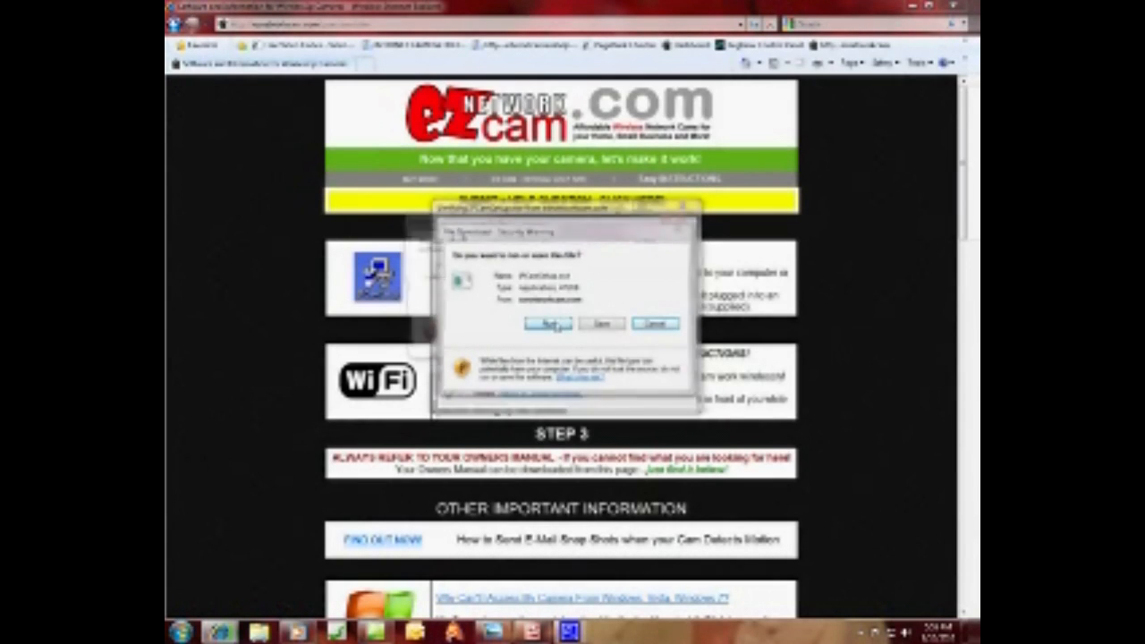
click(548, 324)
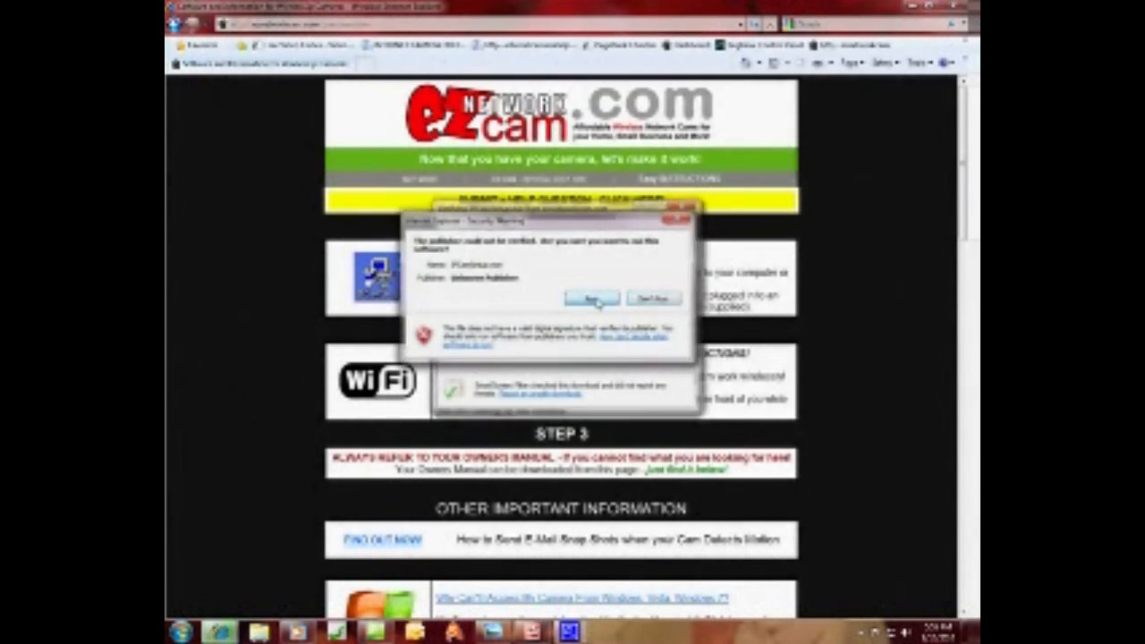
click(590, 299)
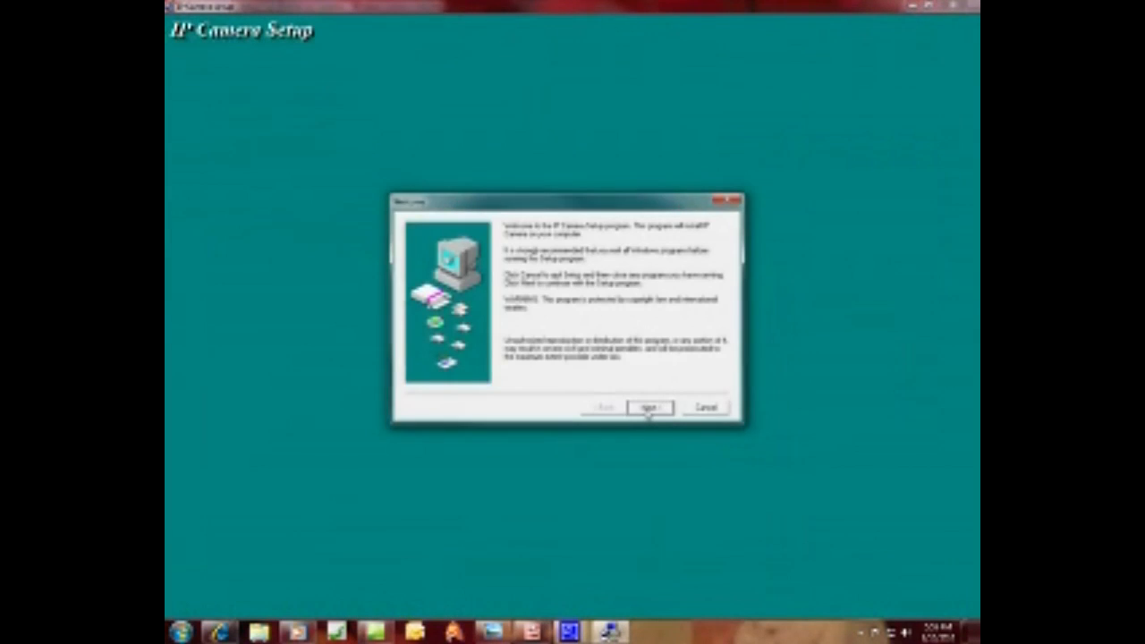
- Complete the IP Camera Setup install, choosing 'No, I will restart my computer later', and finish
click(648, 408)
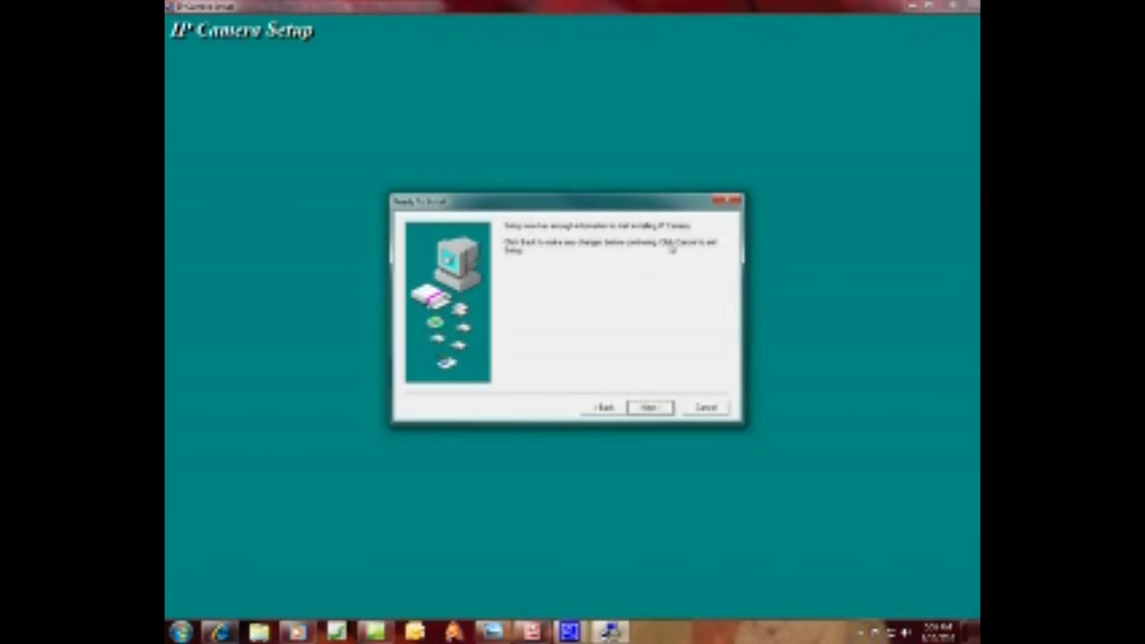
click(648, 408)
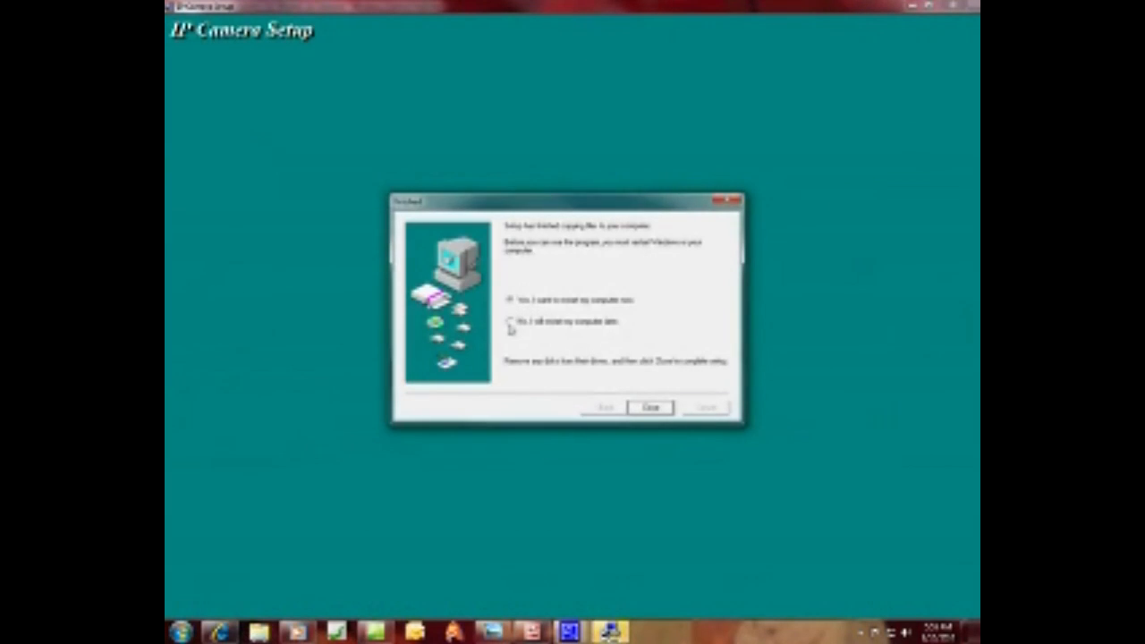
click(510, 322)
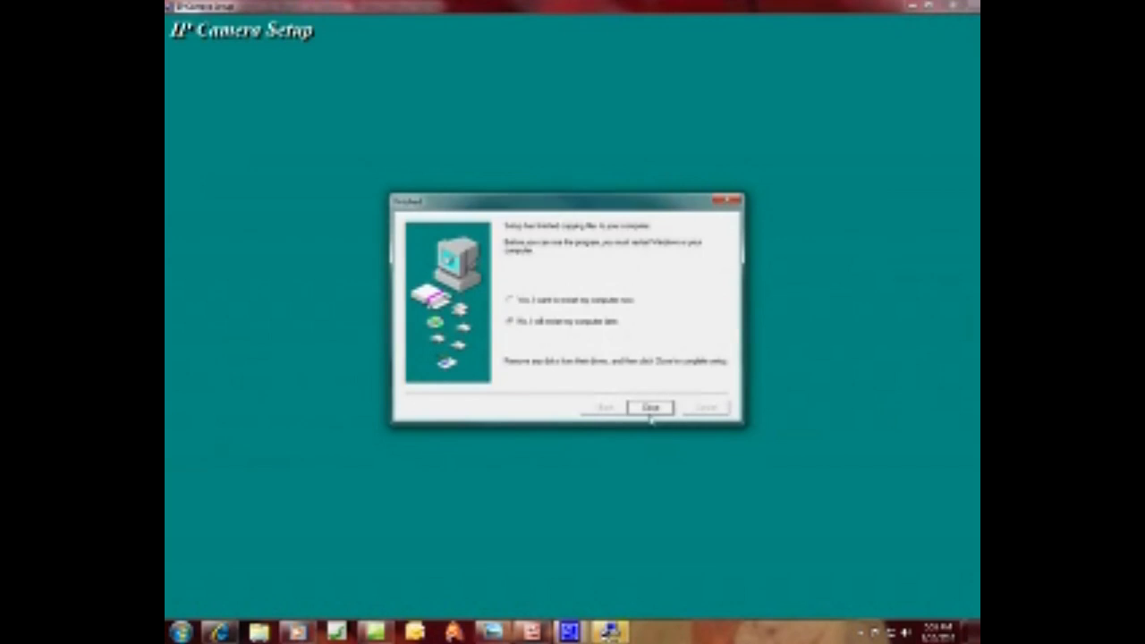
click(648, 408)
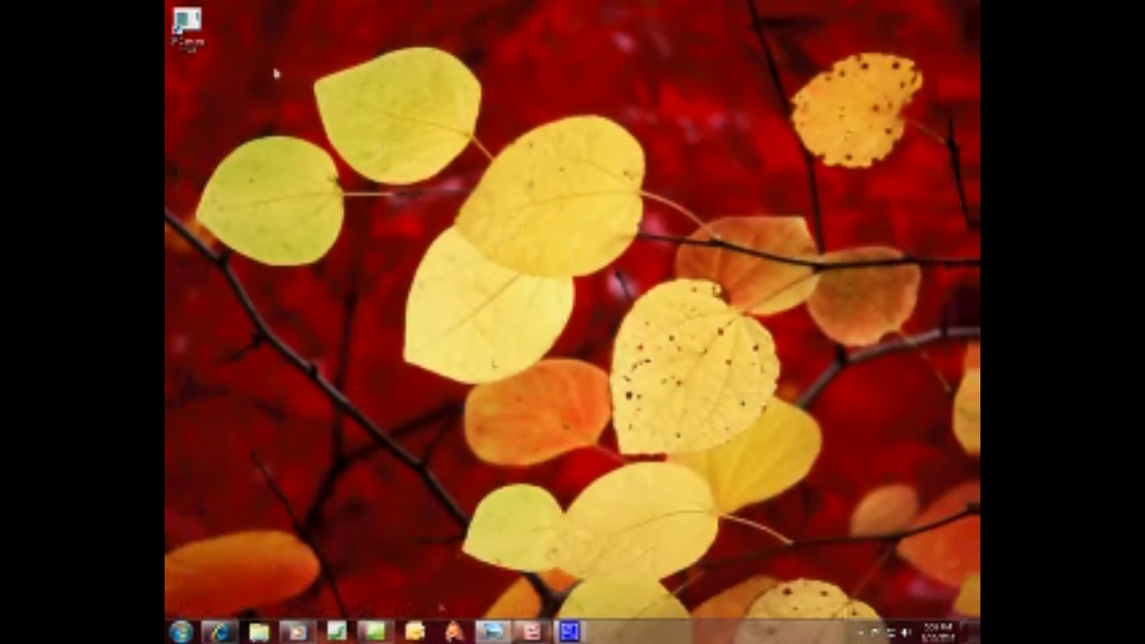
- Move the IP Camera Tool shortcut to the desktop centre and launch IP Camera Tool
drag(183, 21, 408, 300)
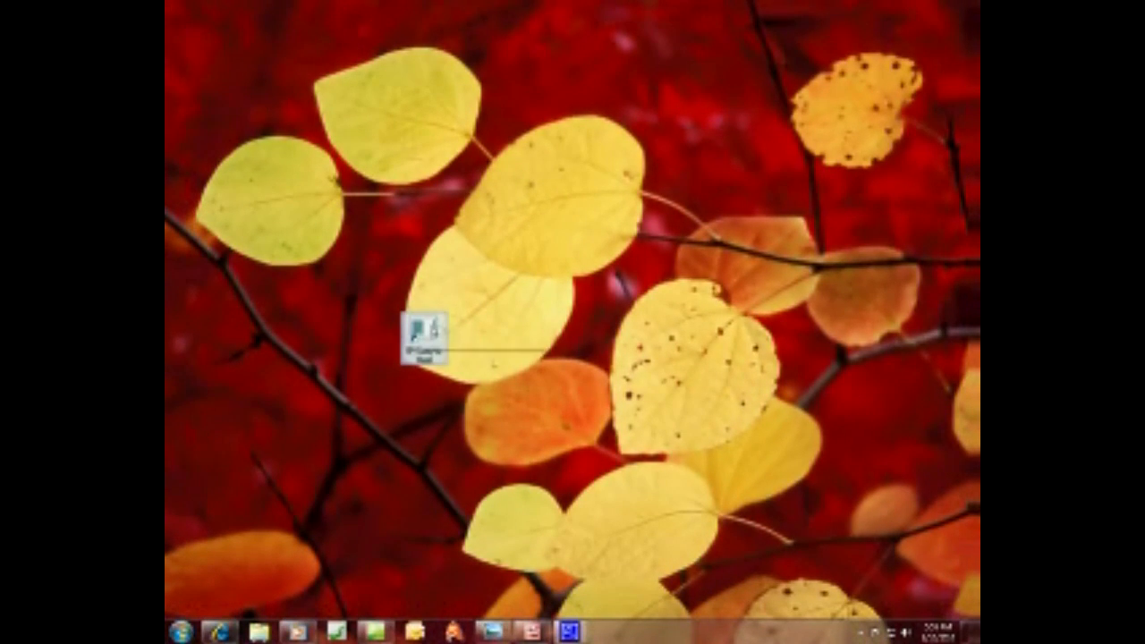
mouse_move(428, 325)
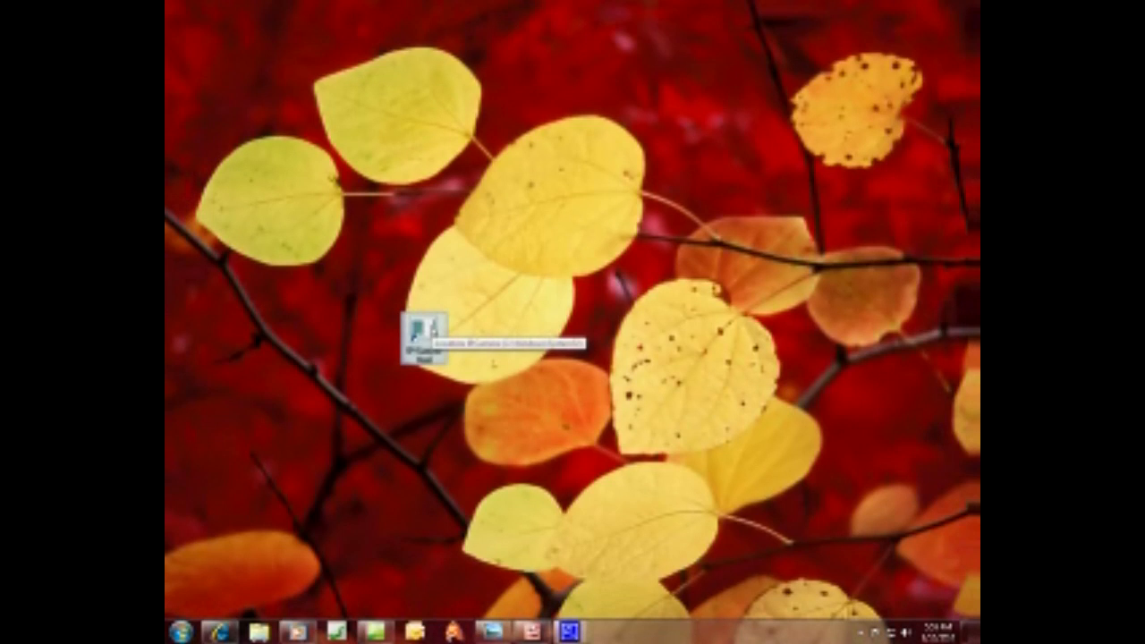
double_click(429, 340)
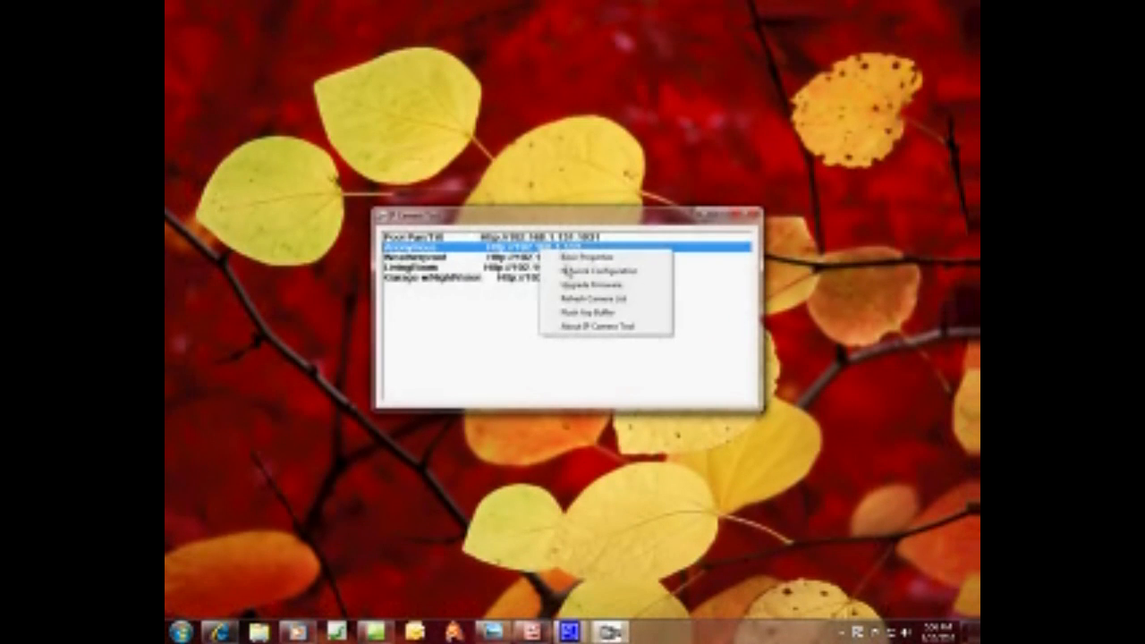
- View the new camera's Network Configuration and confirm its settings with OK
click(590, 271)
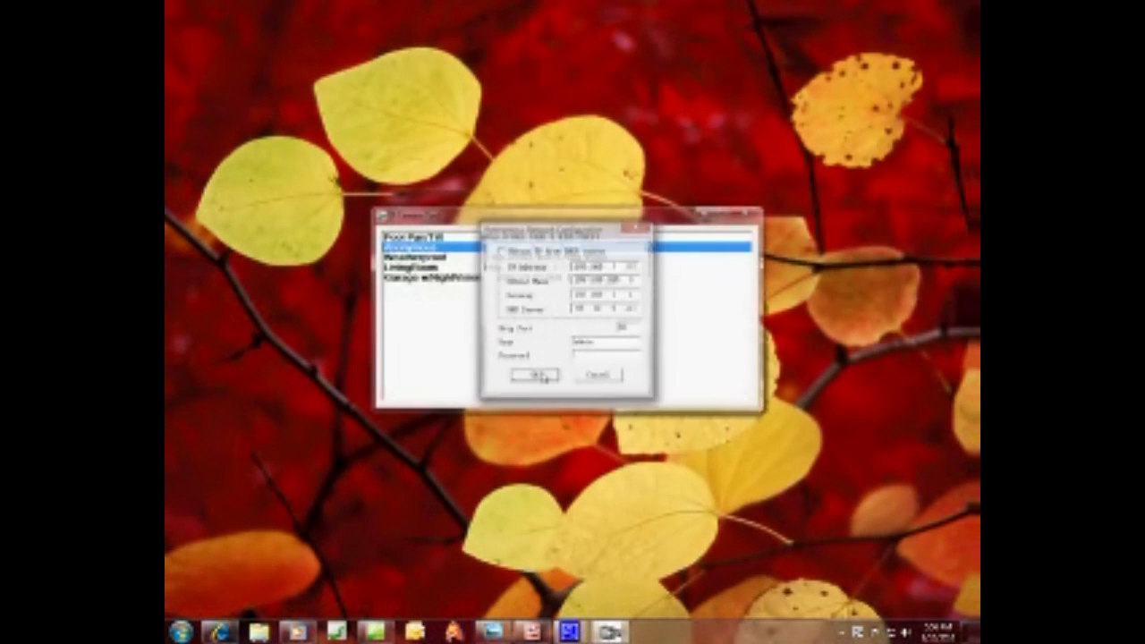
click(529, 375)
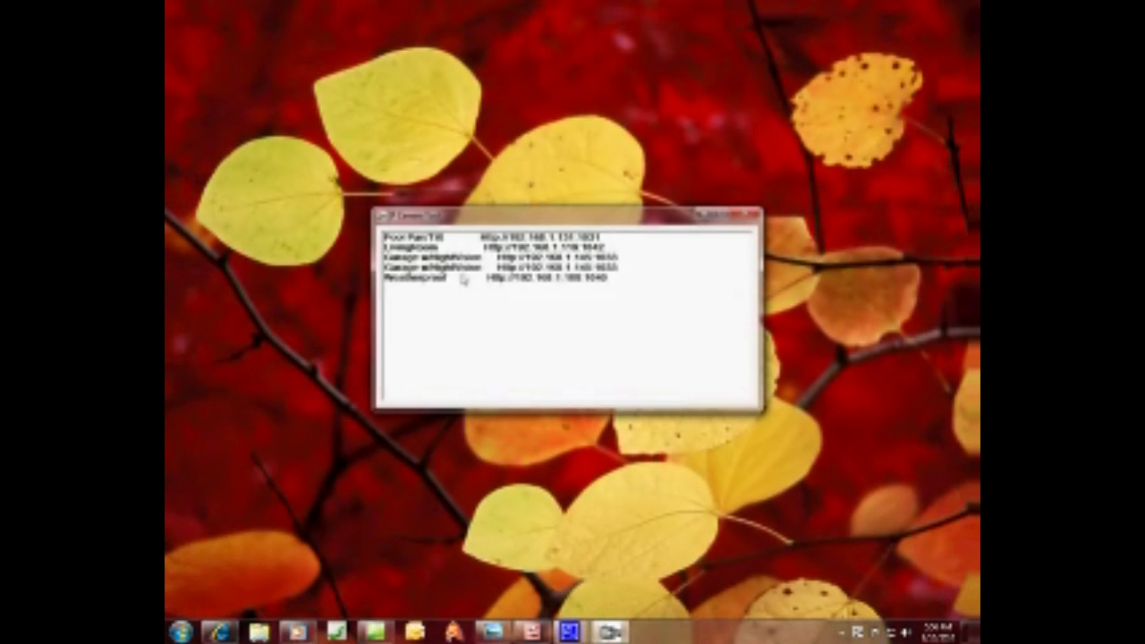
mouse_move(438, 300)
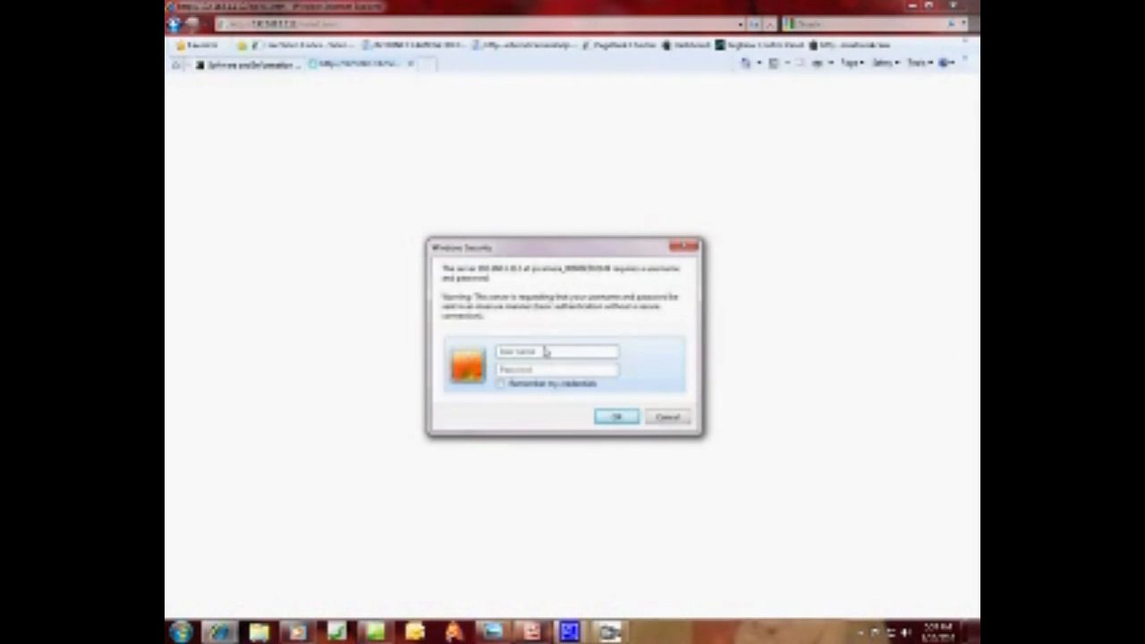
- Log in to the camera's browser prompt as user 'admin' and reach the sign-in mode choices
text(admin)
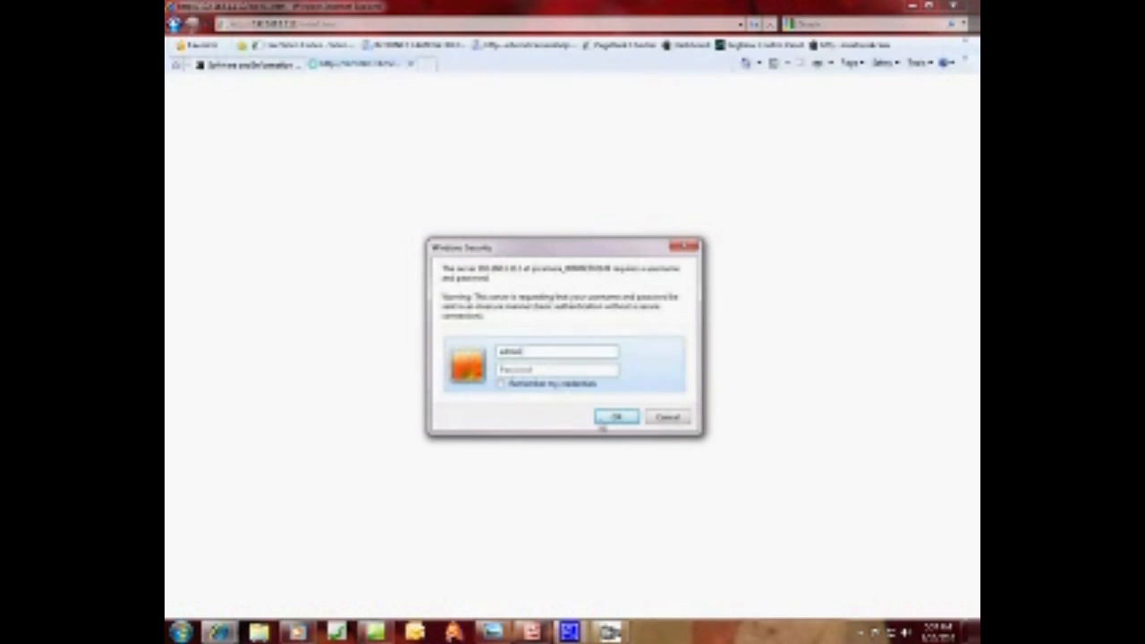
click(615, 416)
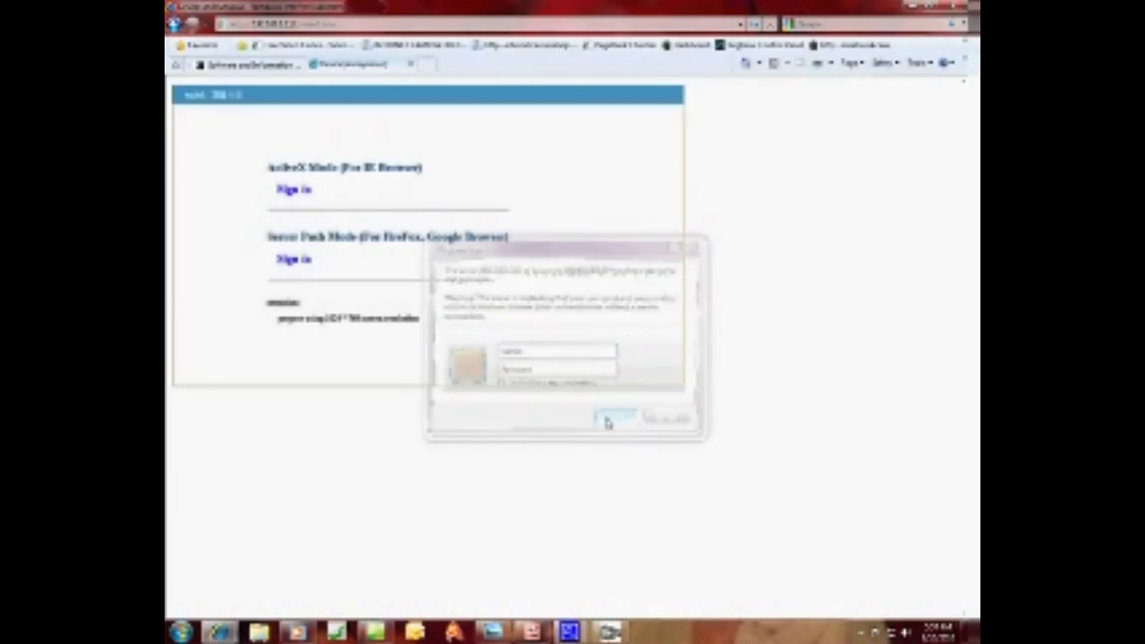
click(608, 421)
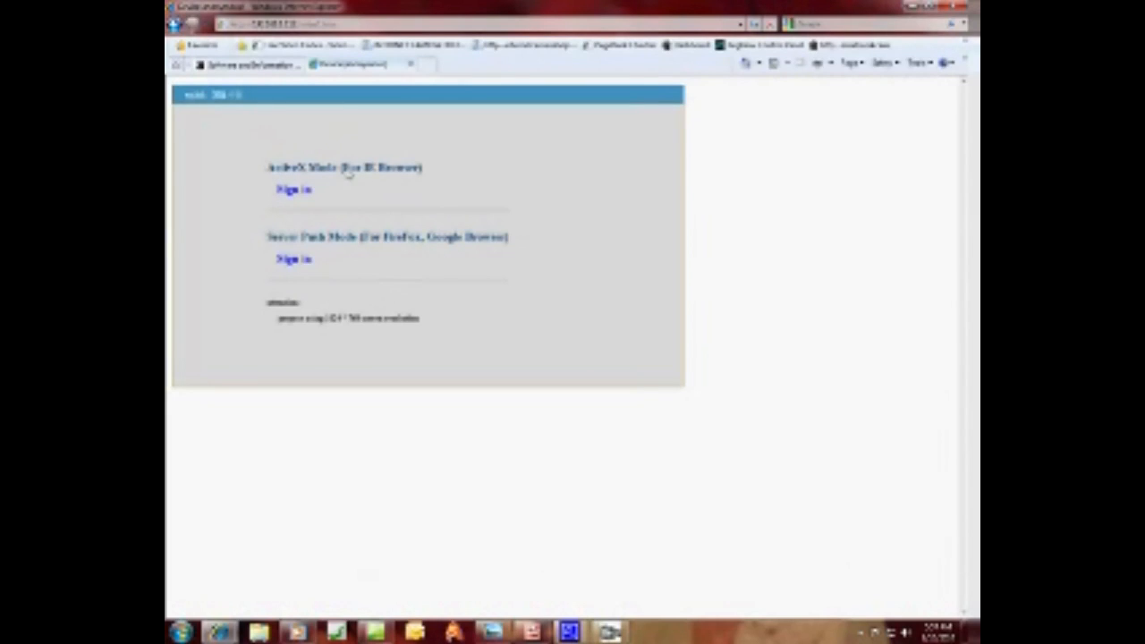
click(293, 190)
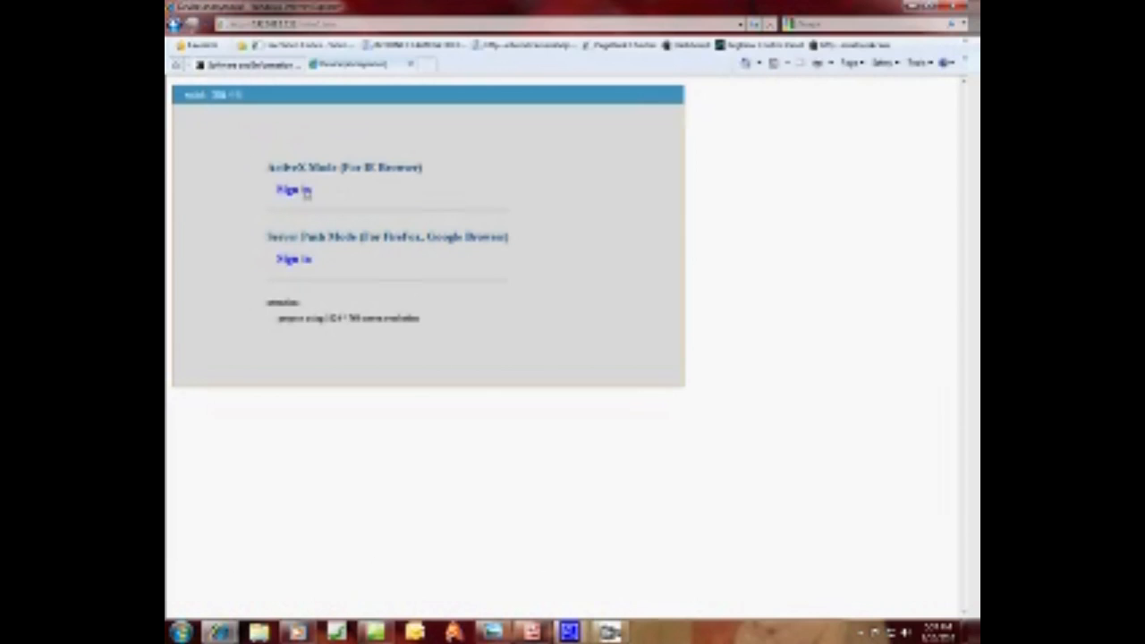
click(293, 190)
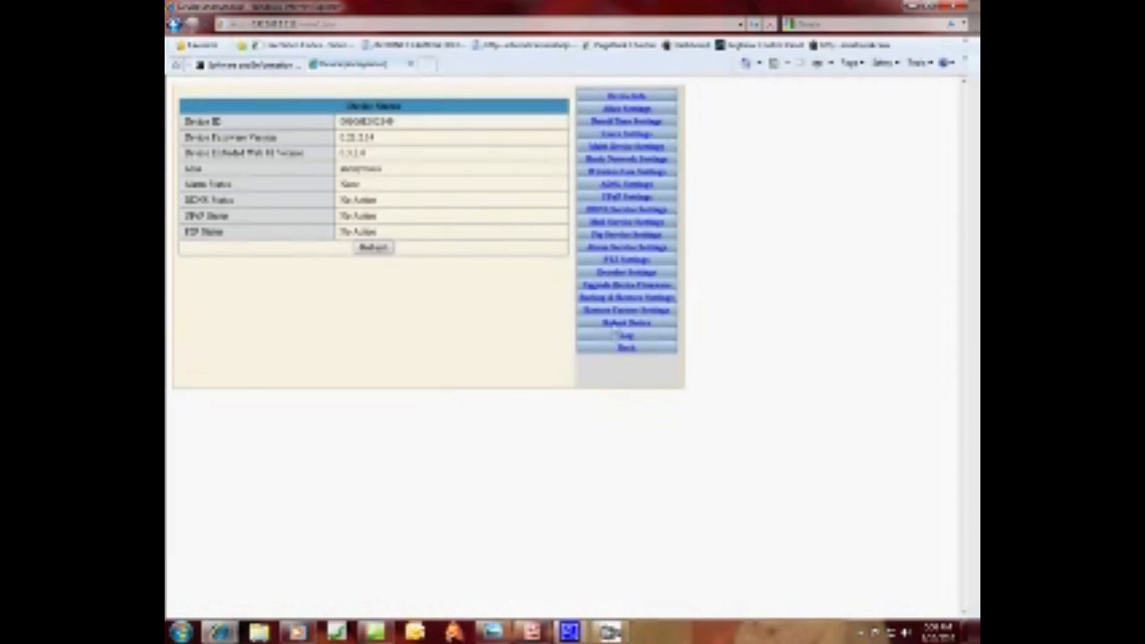
- Review Mail Service Settings and Users Settings, checking the Group choices for the second user
click(626, 222)
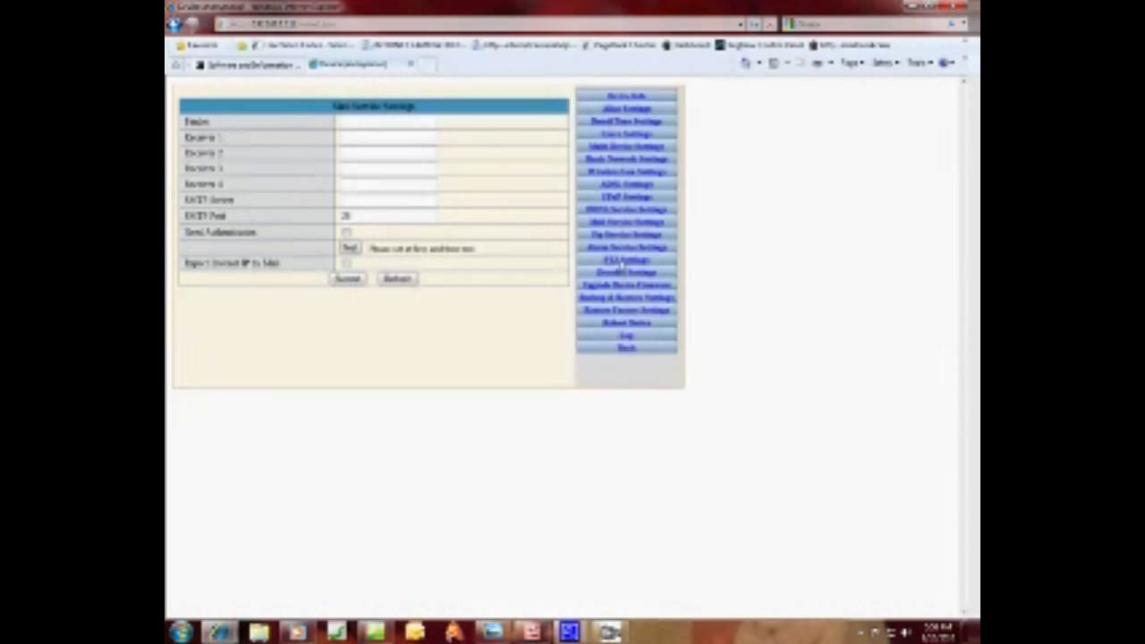
click(626, 133)
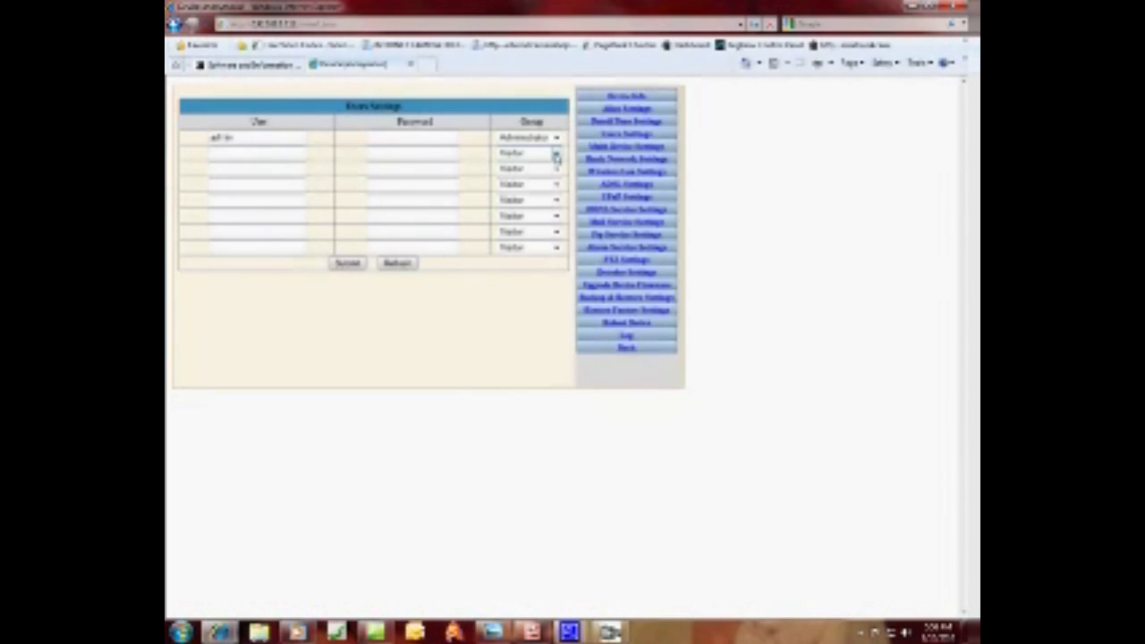
click(555, 152)
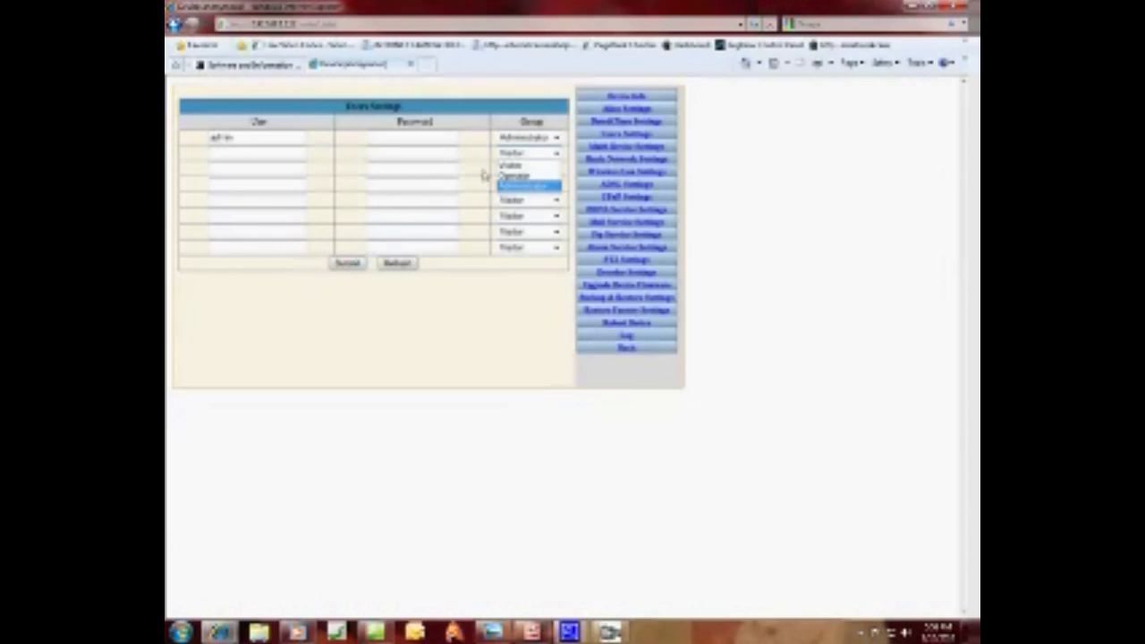
click(528, 168)
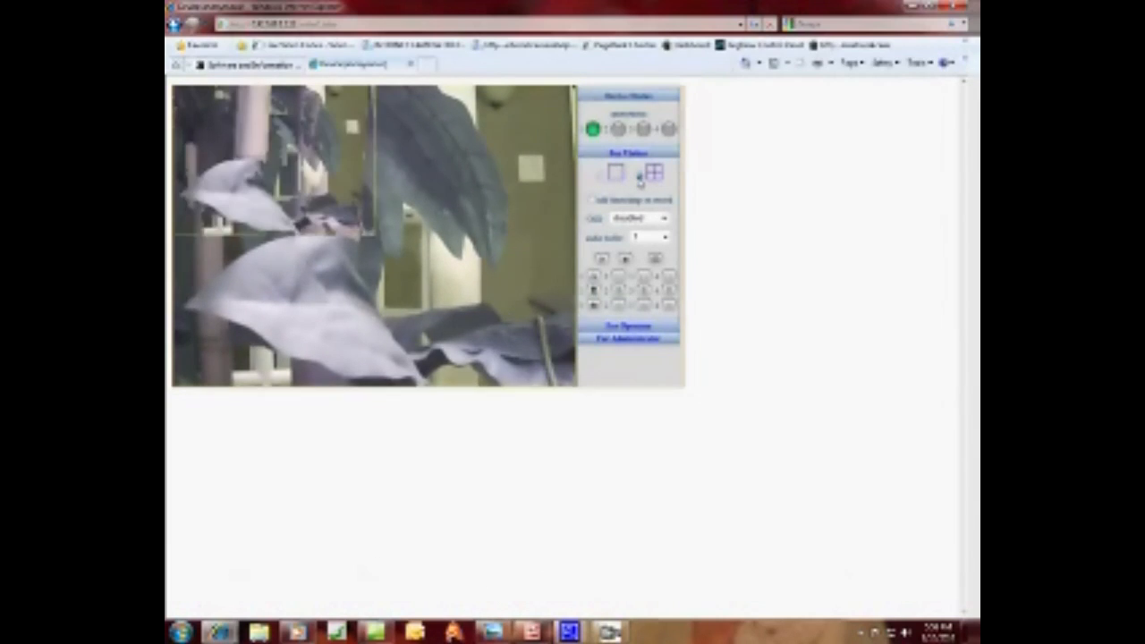
- Switch the live camera view to the four-screen split layout
click(651, 172)
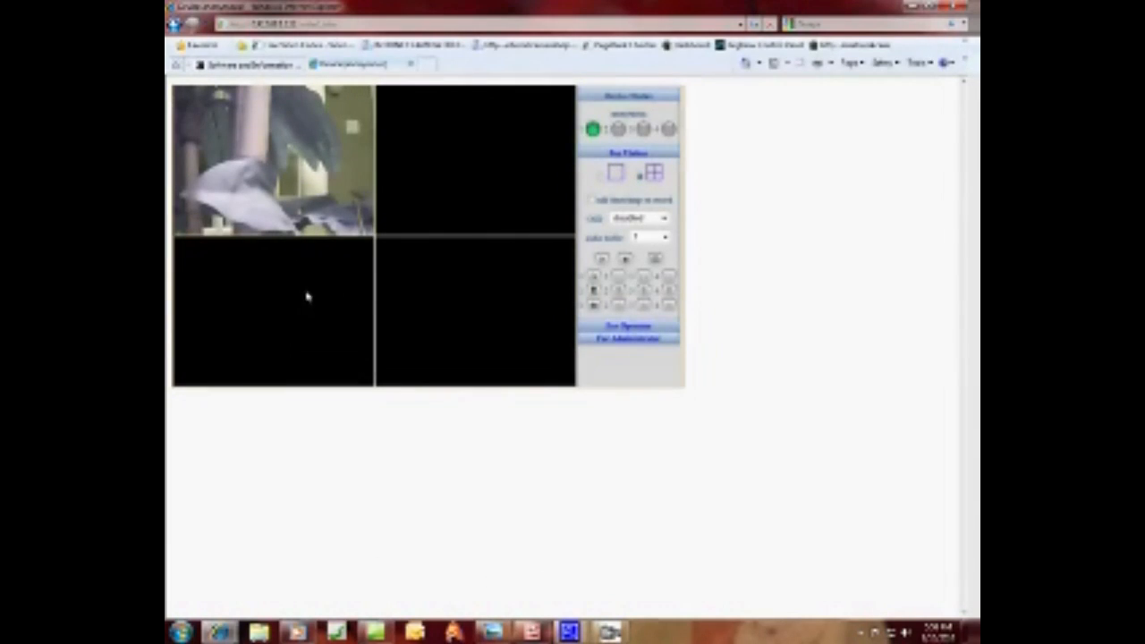